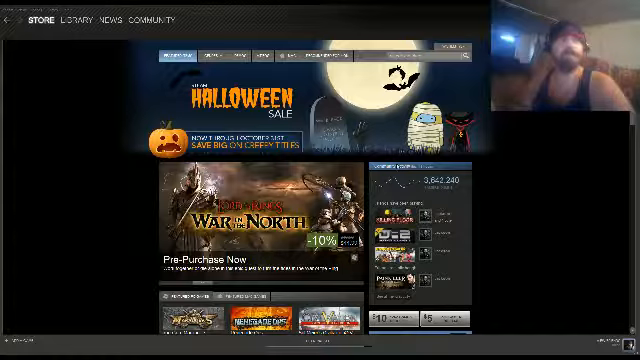
Scroll the Steam store front and reach the Halloween Sale banner with its featured deals
scroll(down, 3)
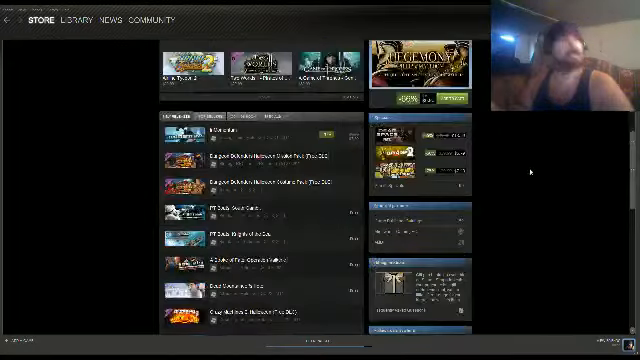
scroll(up, 3)
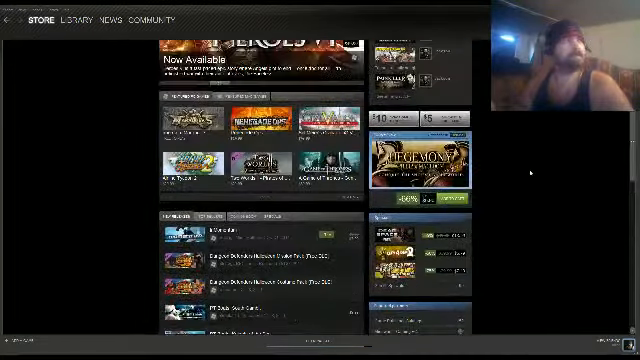
scroll(up, 3)
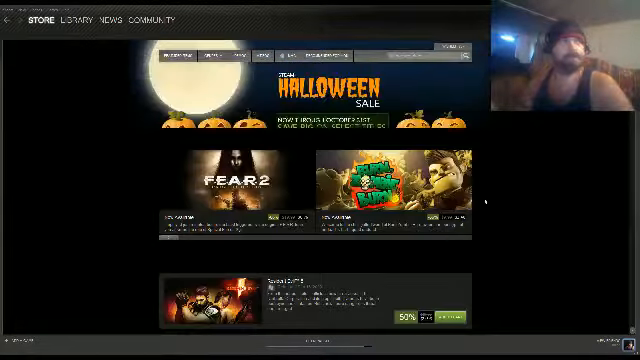
Scroll the great deals list from FEAR 2 down to the Terraria and Left 4 Dead 2 offers
scroll(down, 3)
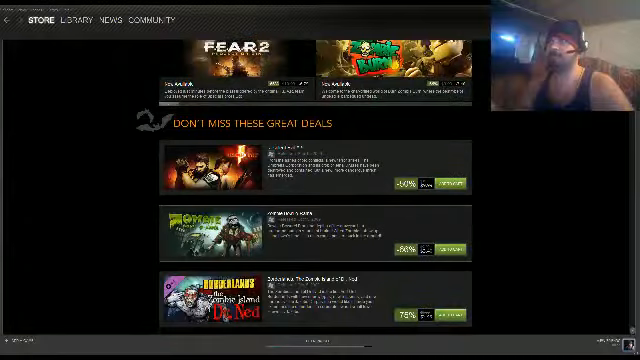
scroll(down, 3)
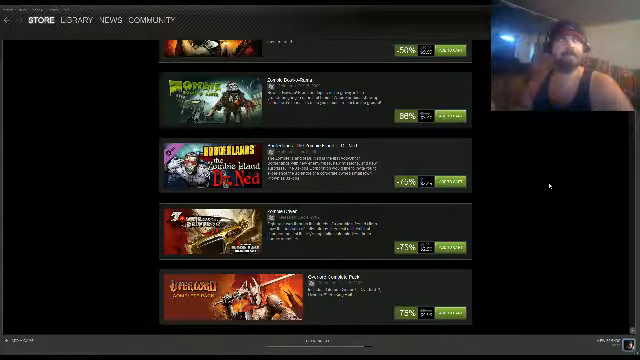
scroll(down, 3)
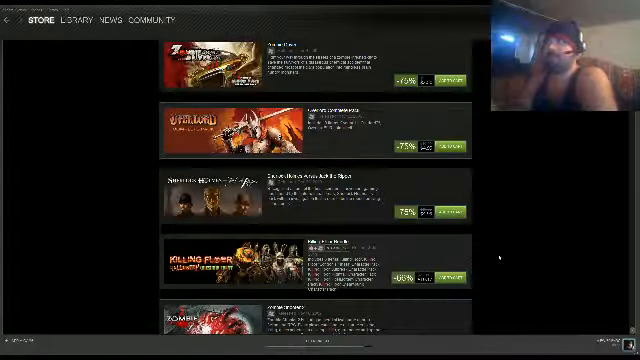
scroll(down, 3)
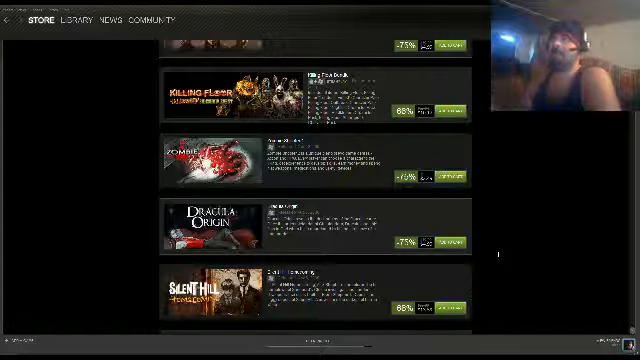
scroll(down, 3)
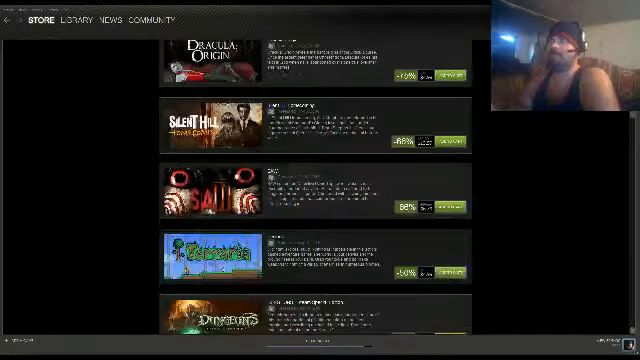
scroll(down, 3)
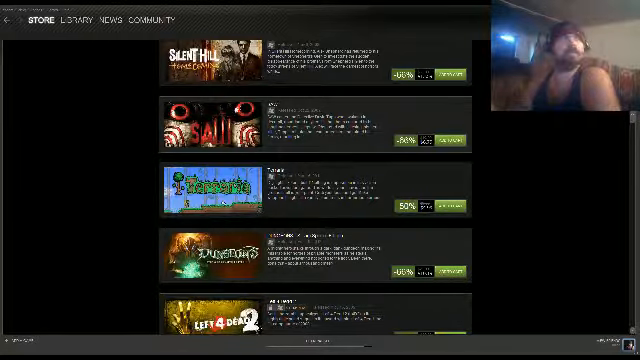
scroll(down, 3)
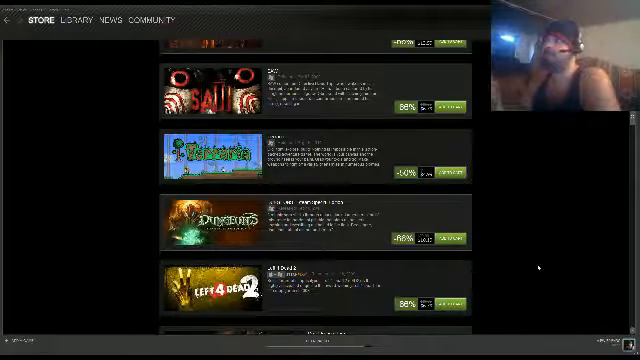
Scroll further down the sale list past Dead Space, Painkiller and Ghostbusters
scroll(down, 3)
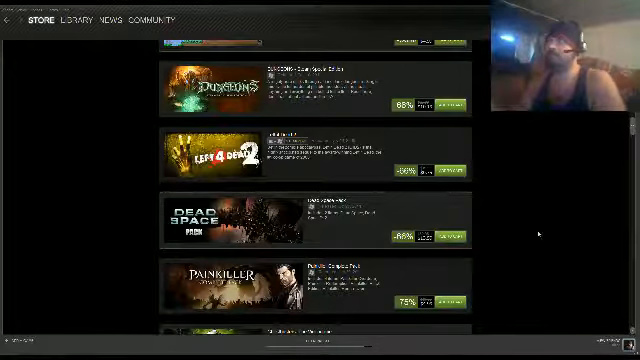
scroll(down, 3)
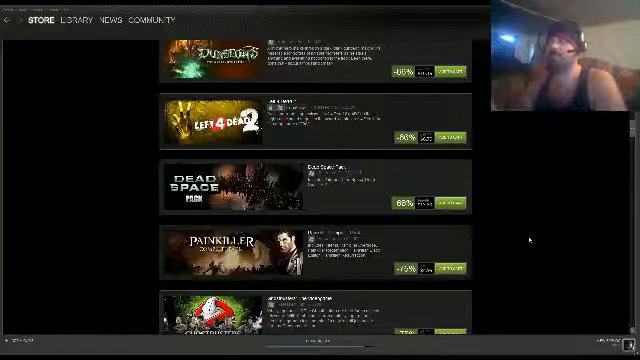
scroll(down, 3)
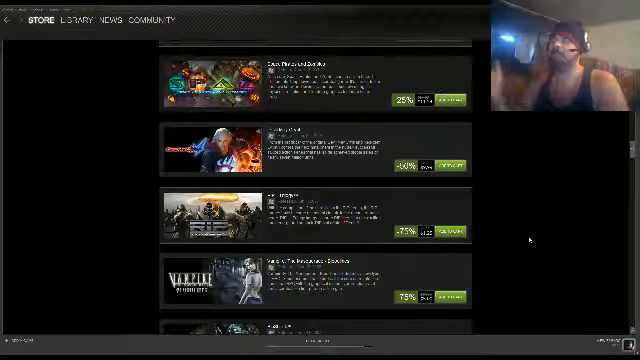
Scroll the sale list past LIMBO, Nancy Drew and S.T.A.L.K.E.R. toward Dead Space and Ghostbusters
scroll(down, 3)
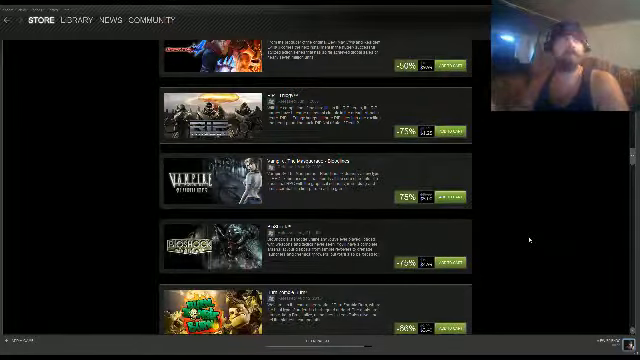
scroll(down, 3)
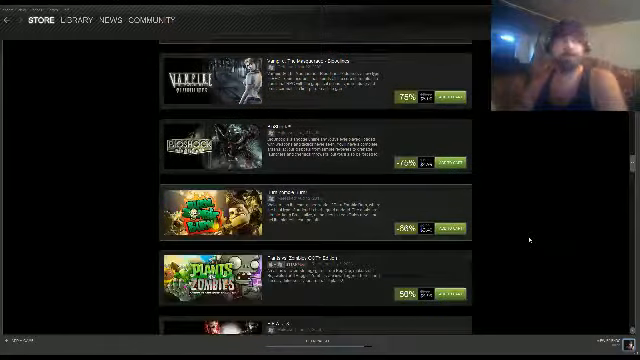
scroll(down, 3)
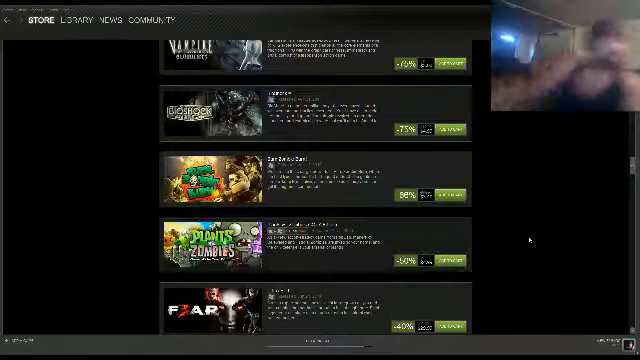
scroll(down, 3)
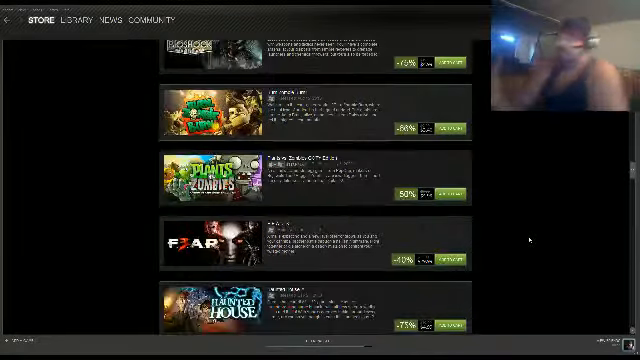
scroll(down, 3)
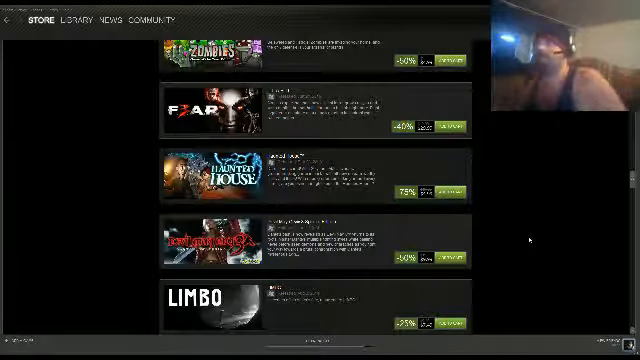
scroll(down, 3)
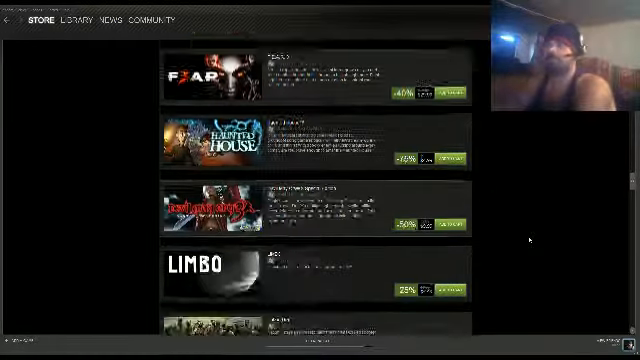
scroll(down, 3)
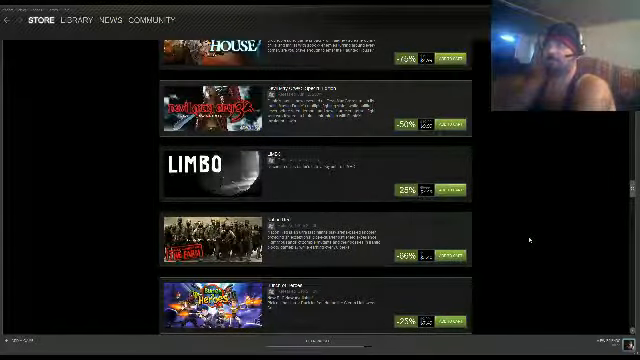
scroll(down, 3)
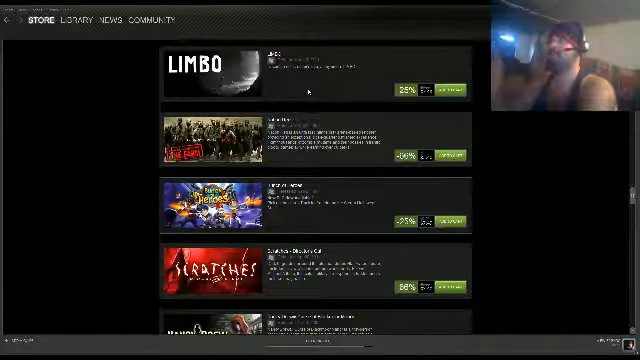
scroll(down, 3)
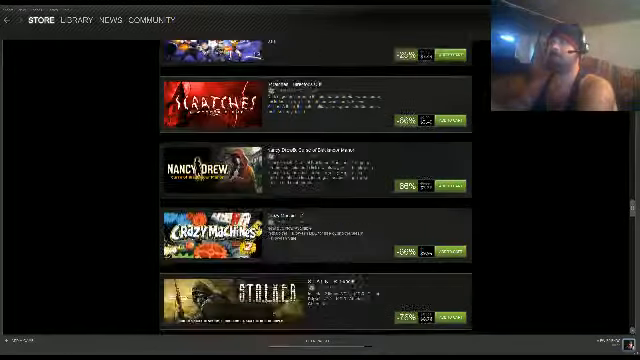
scroll(down, 3)
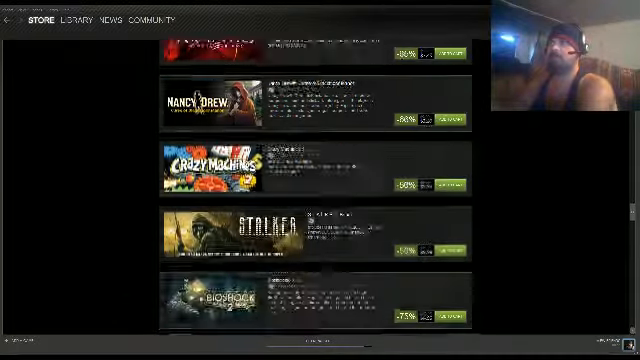
scroll(down, 3)
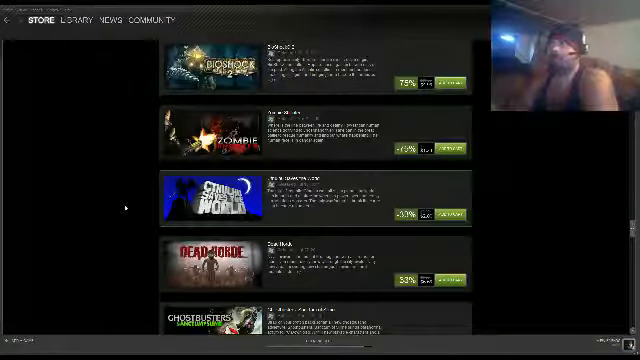
Scroll the sale list past Amnesia, Penumbra, FEAR and Left 4 Dead to the Borderlands entry
scroll(down, 3)
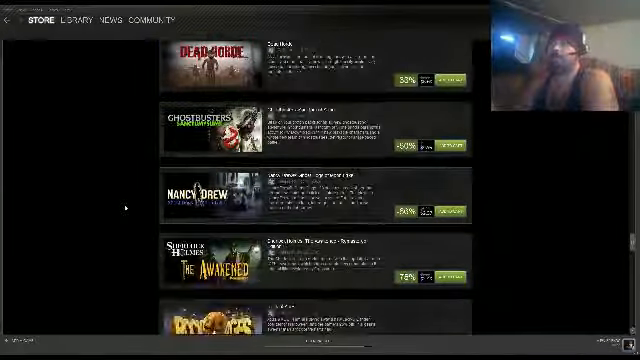
scroll(down, 3)
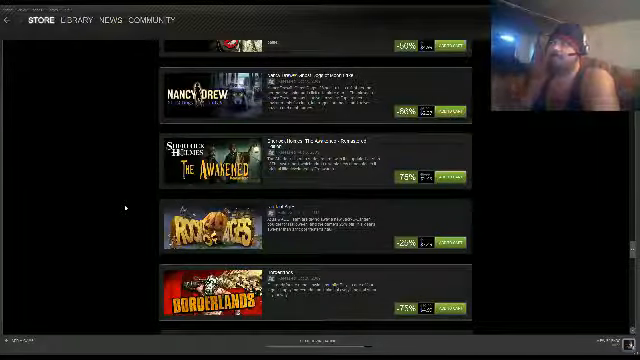
scroll(down, 3)
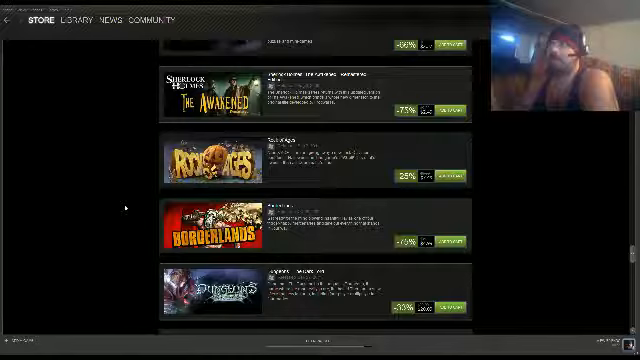
scroll(down, 3)
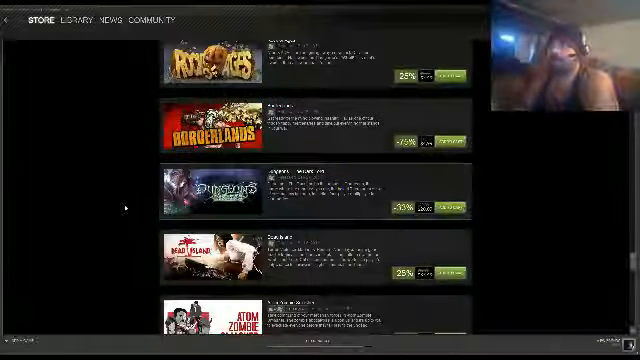
scroll(down, 3)
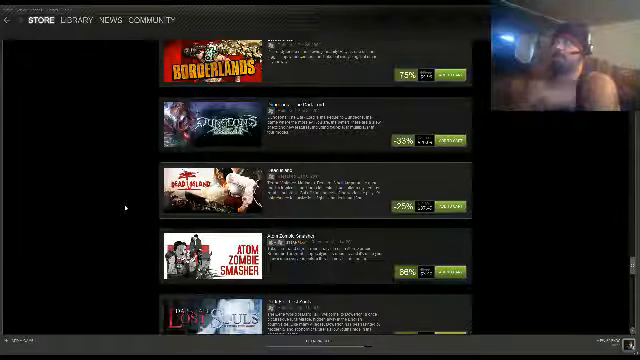
scroll(down, 3)
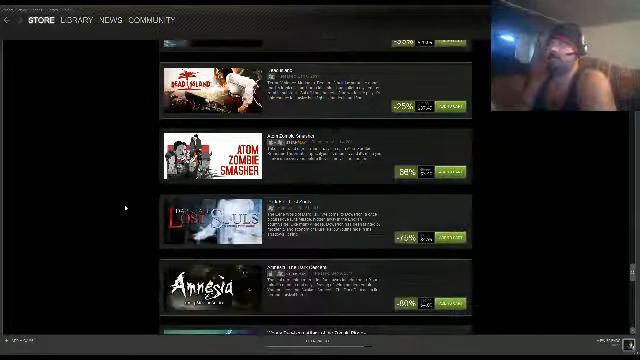
scroll(down, 3)
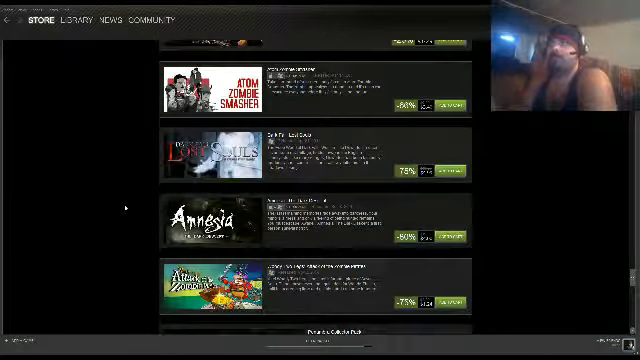
scroll(down, 3)
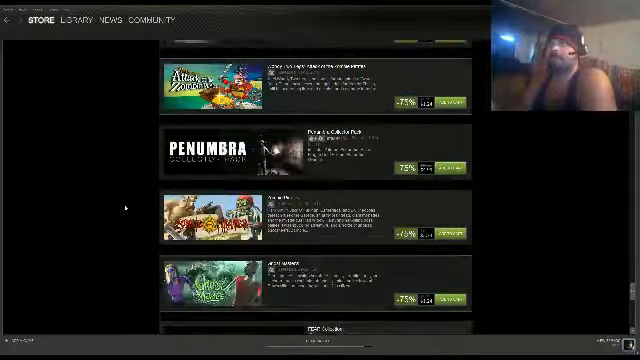
scroll(down, 3)
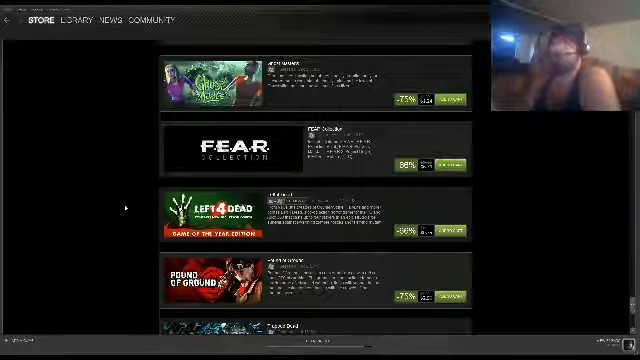
scroll(down, 3)
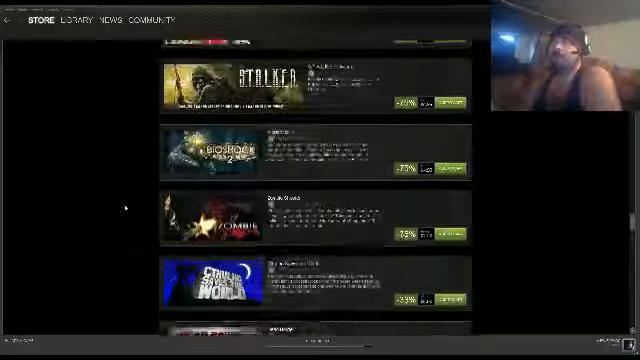
scroll(down, 3)
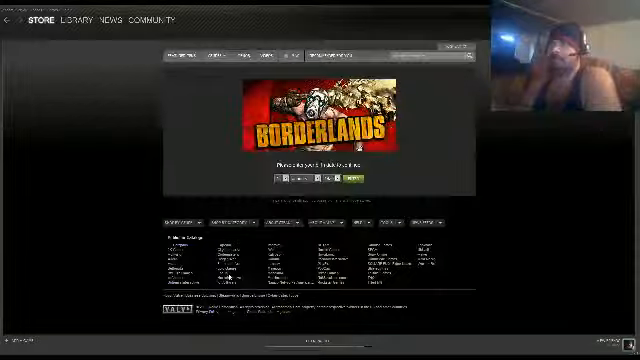
Return from the Library to the Store and show Borderlands purchase options, including Game of the Year
click(320, 120)
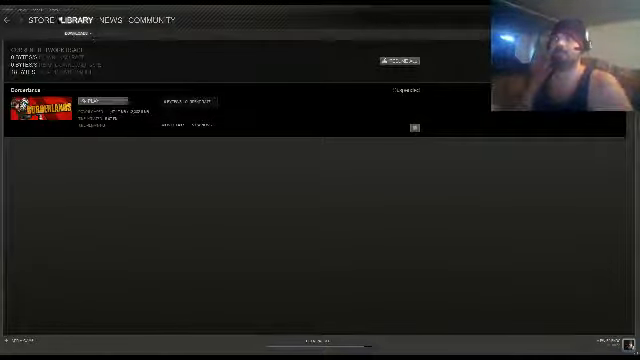
click(38, 20)
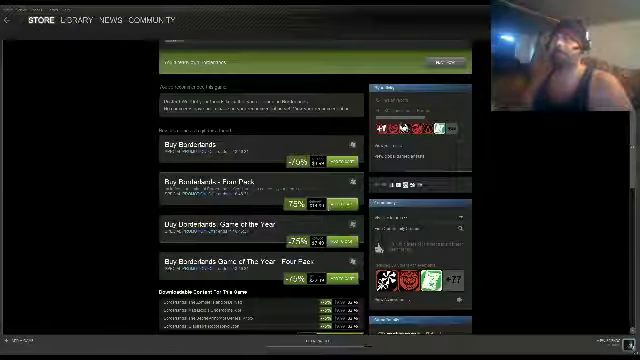